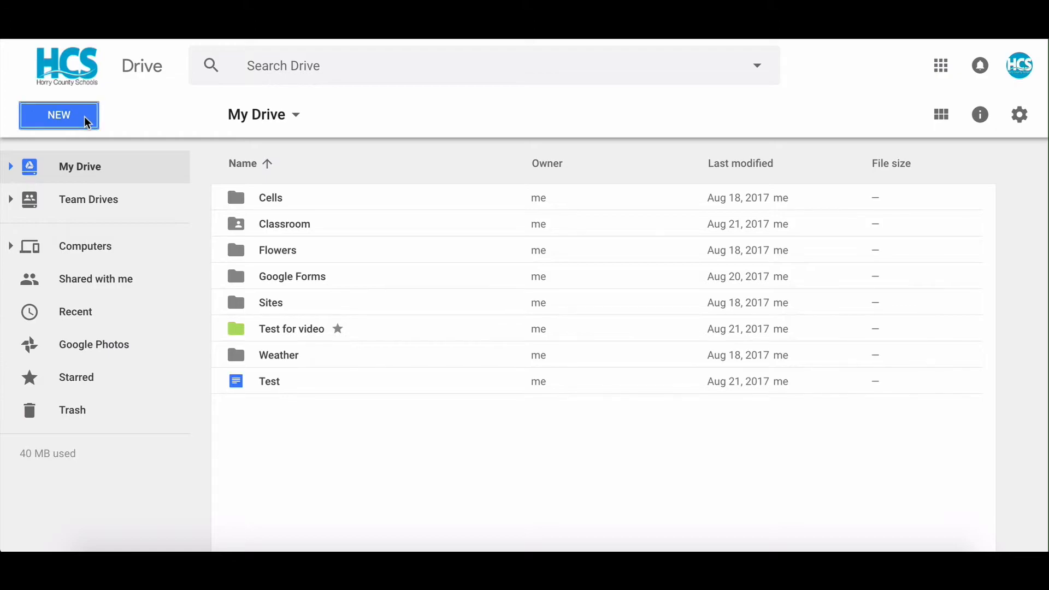
- Create a new blank Google Drawings document from Drive via New > More
left_click(59, 115)
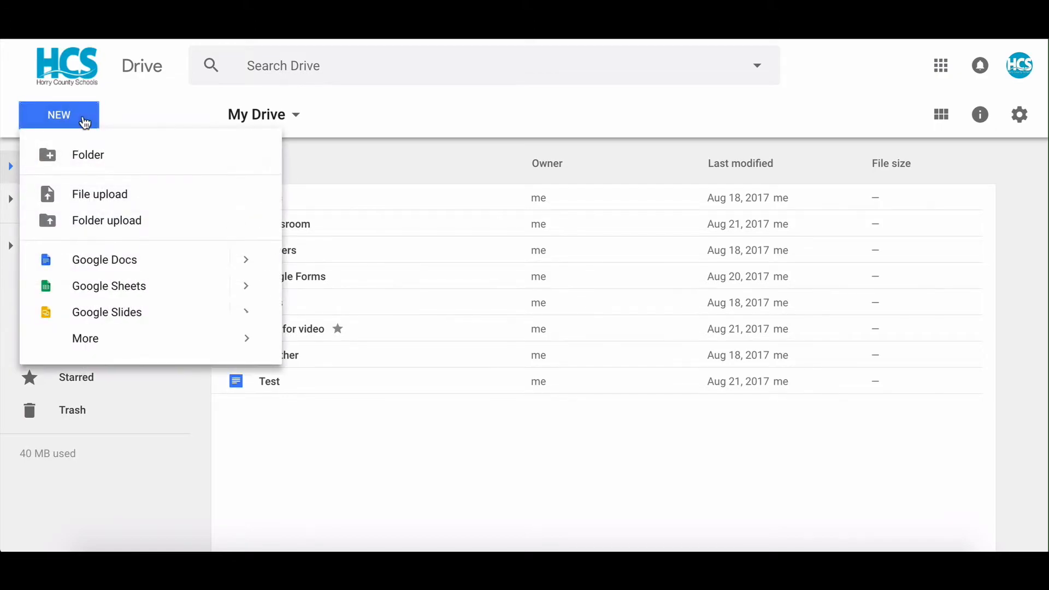
left_click(86, 338)
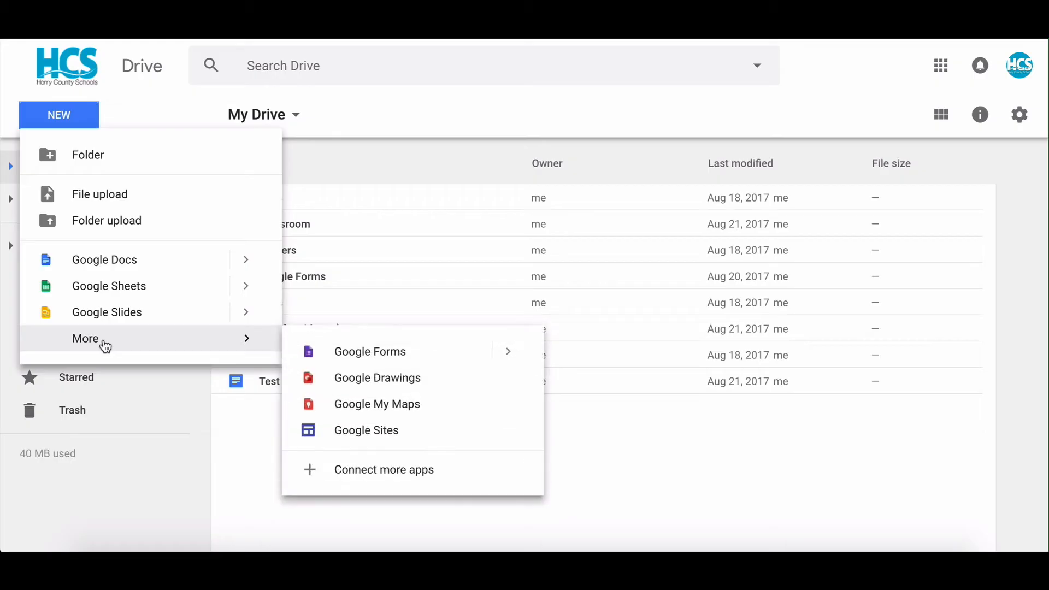
mouse_move(377, 377)
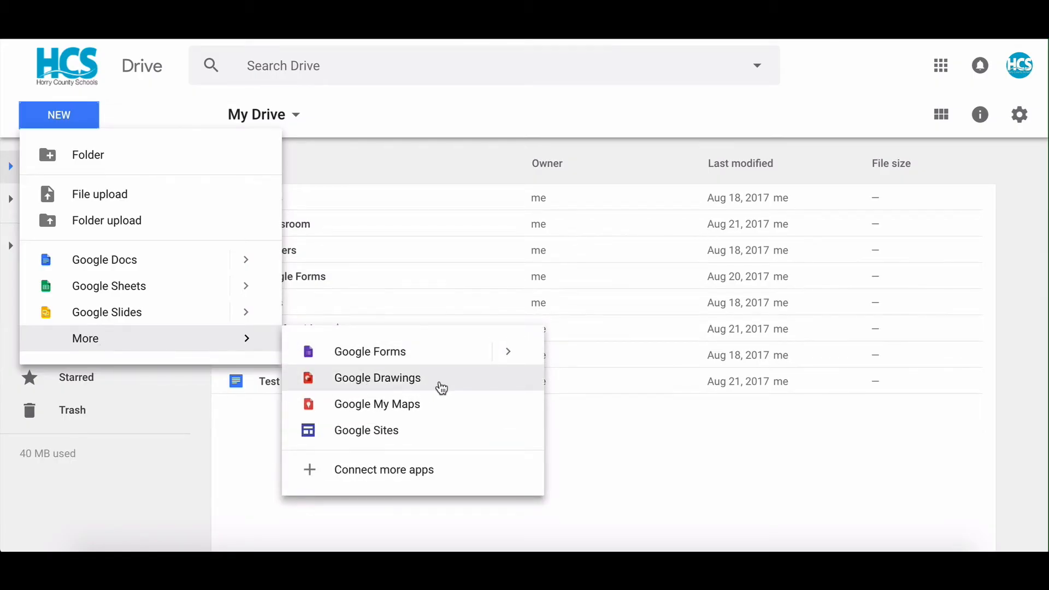
left_click(377, 379)
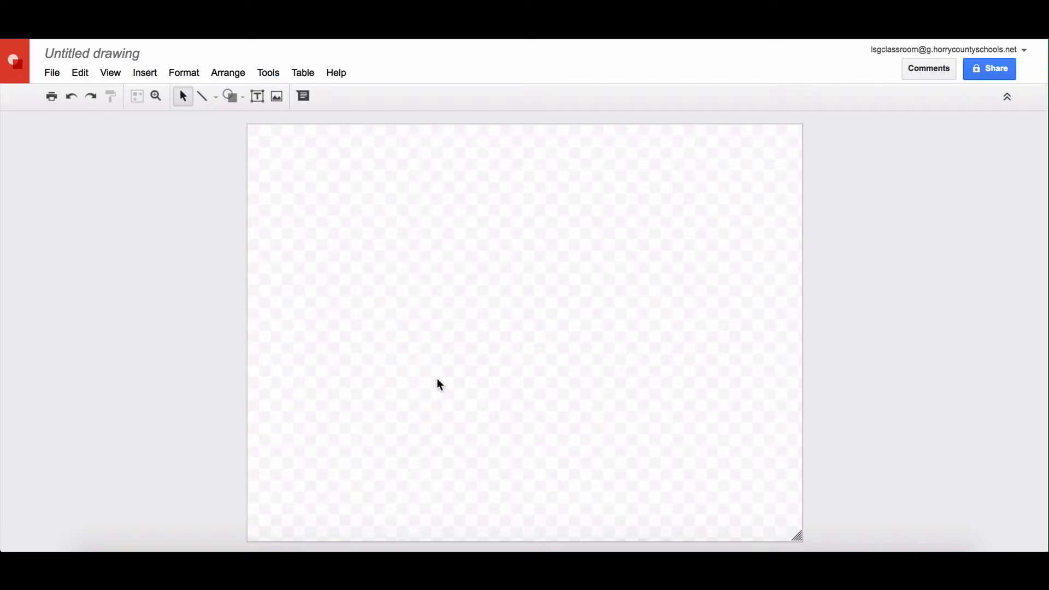
- Rename the untitled drawing to 'Practice'
left_click(92, 53)
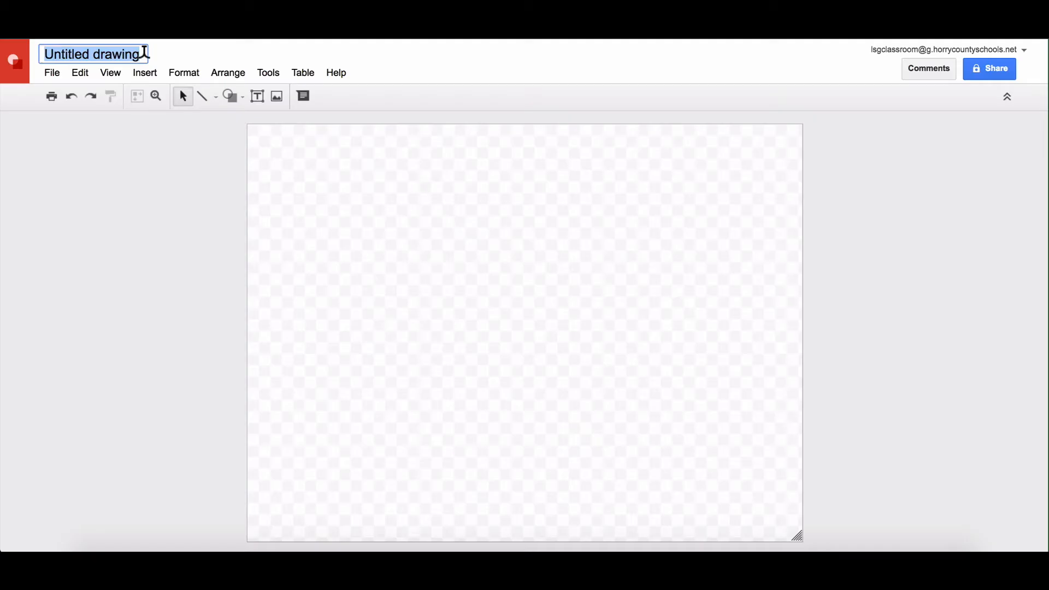
type("Practice")
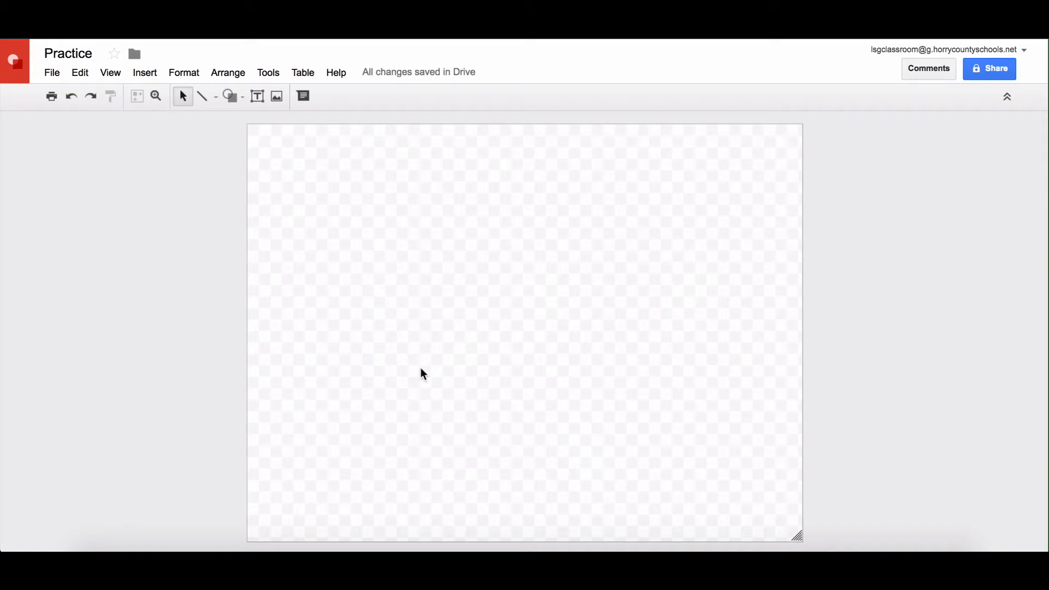
- Bring up the shape categories to pick an oval for the first circle
left_click(230, 96)
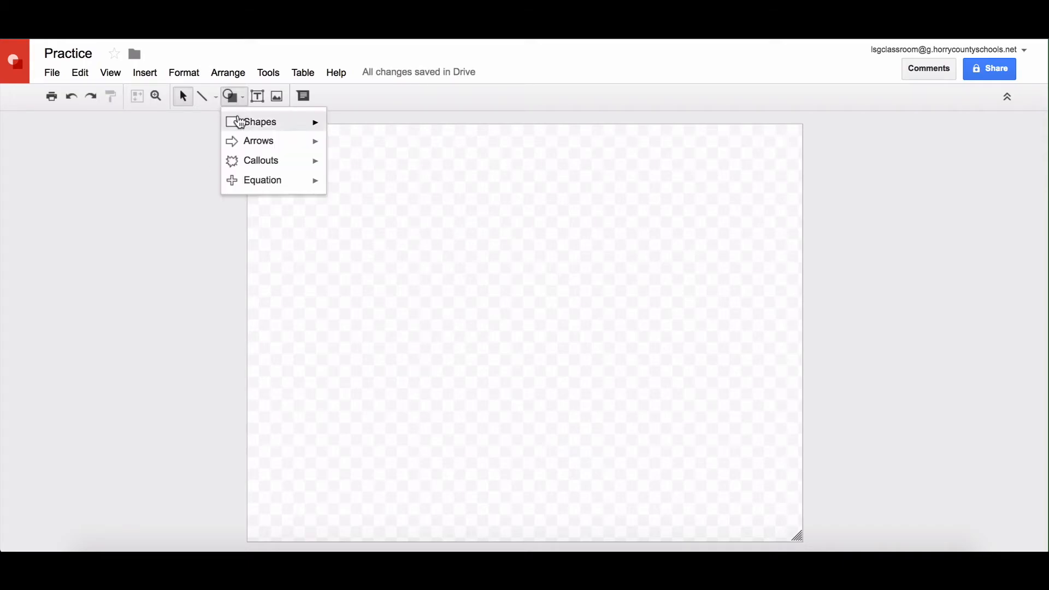
mouse_move(260, 121)
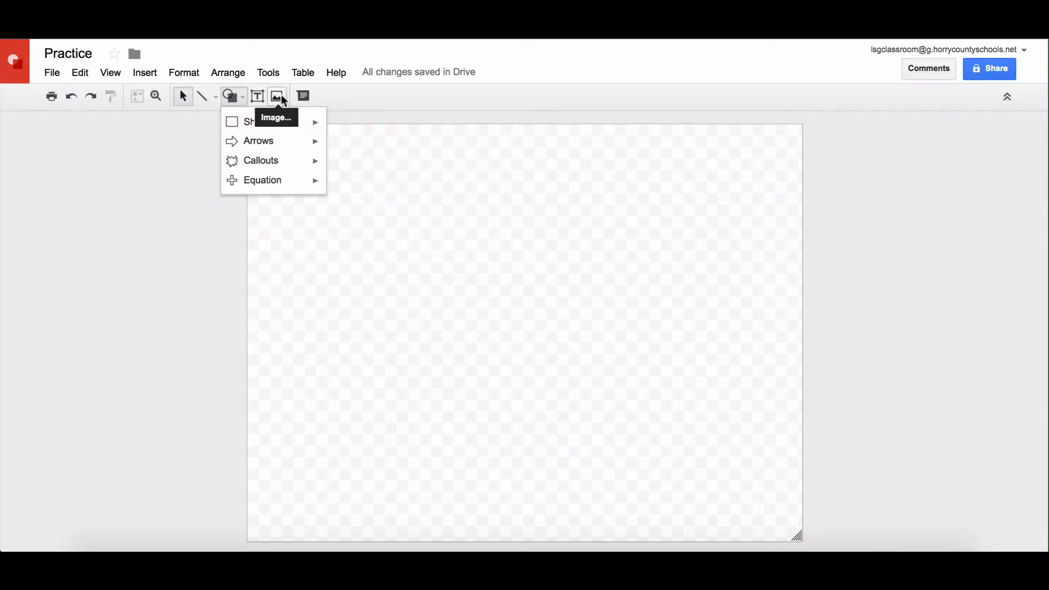
mouse_move(257, 98)
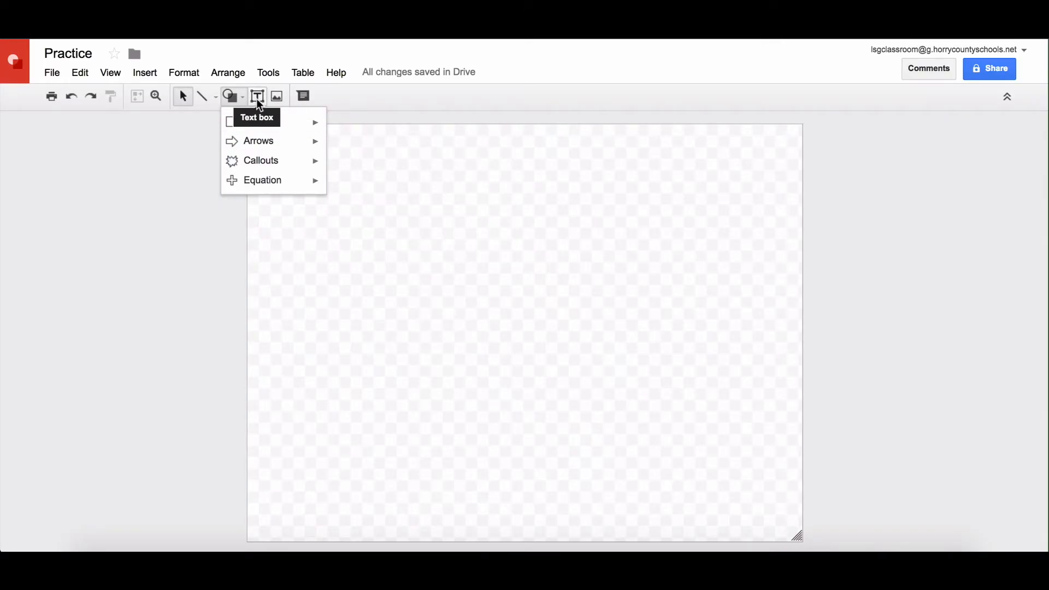
mouse_move(302, 96)
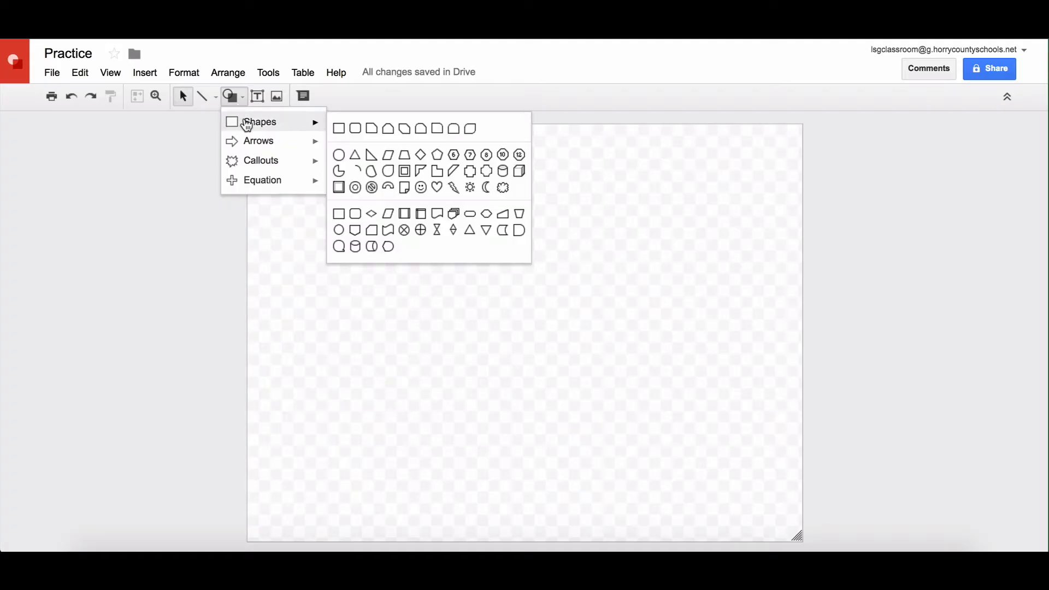
mouse_move(339, 154)
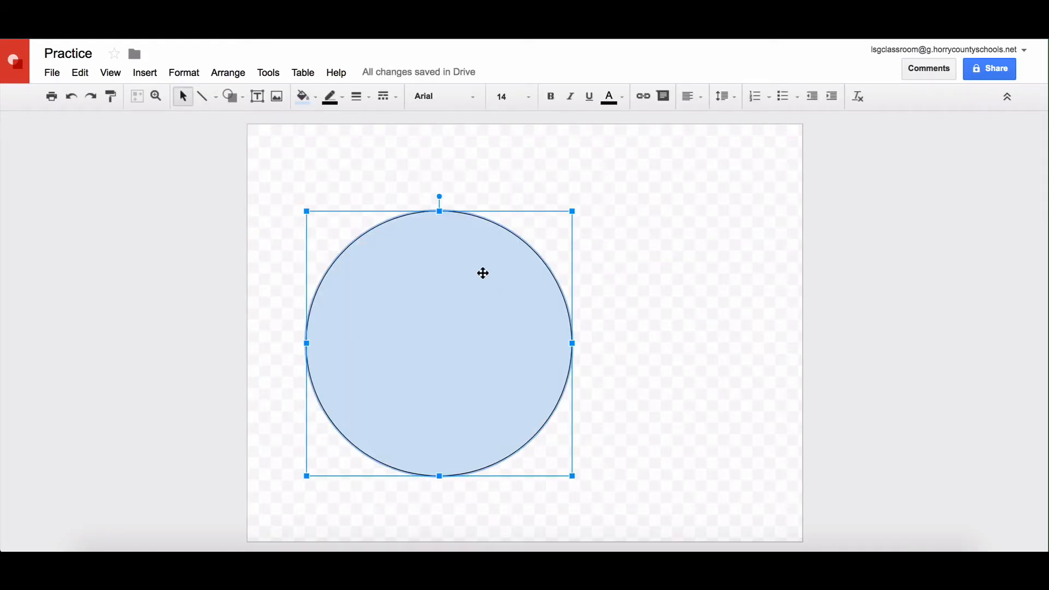
- Copy the light blue circle and separate the pasted copy from the original
left_click_drag(483, 273, 448, 269)
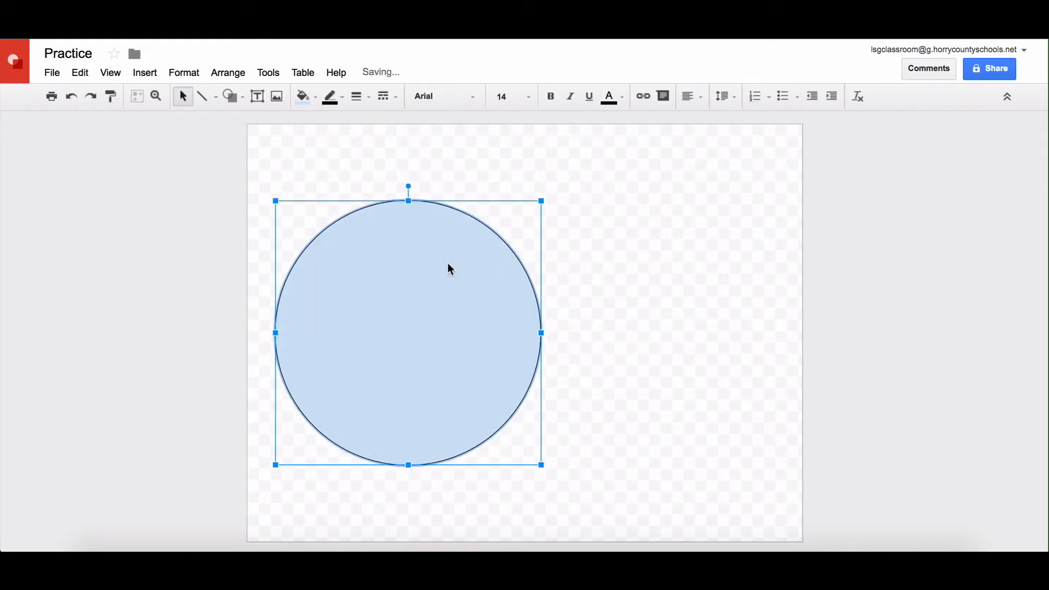
left_click(78, 72)
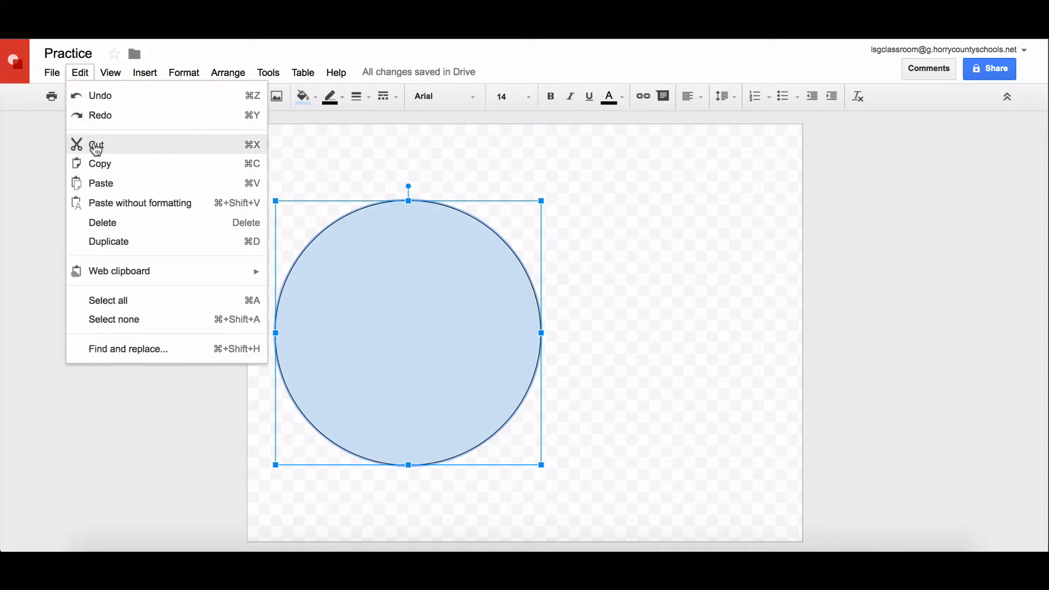
left_click(78, 72)
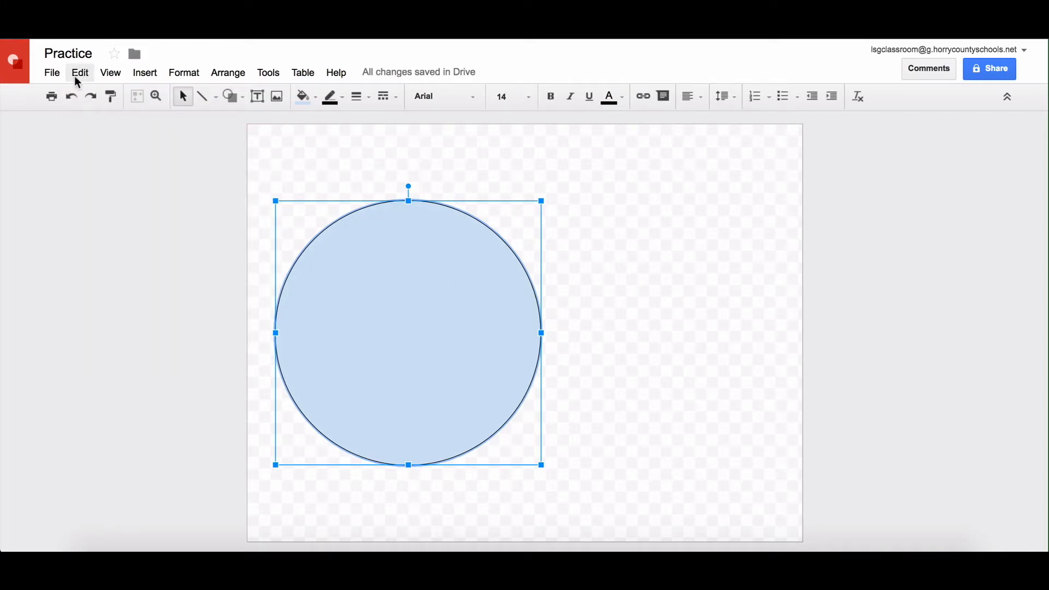
left_click_drag(408, 333, 417, 342)
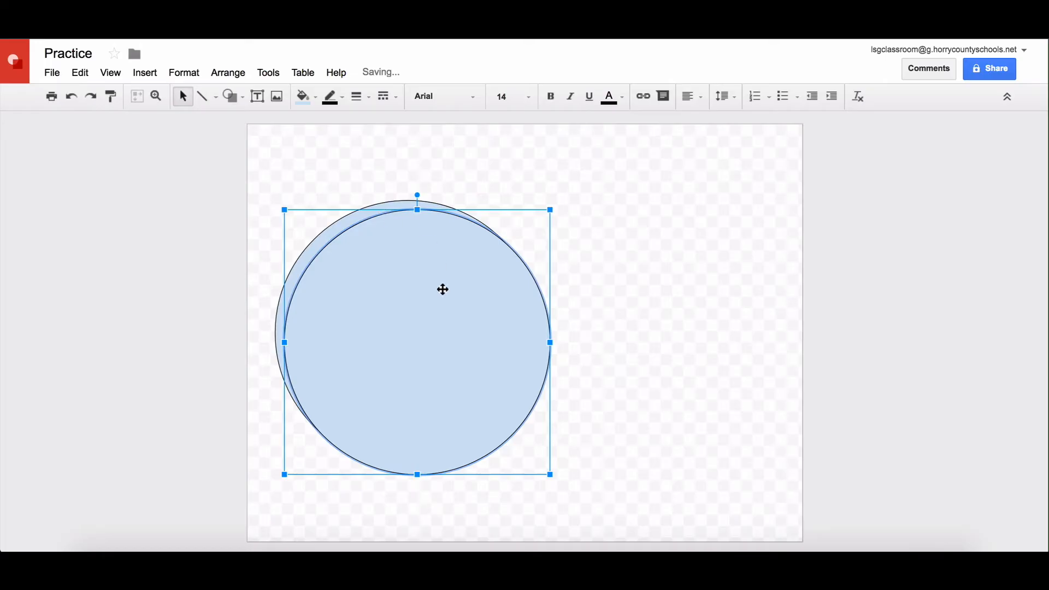
- Position the copy to the right so the two equal circles overlap as a Venn diagram
left_click_drag(442, 289, 630, 287)
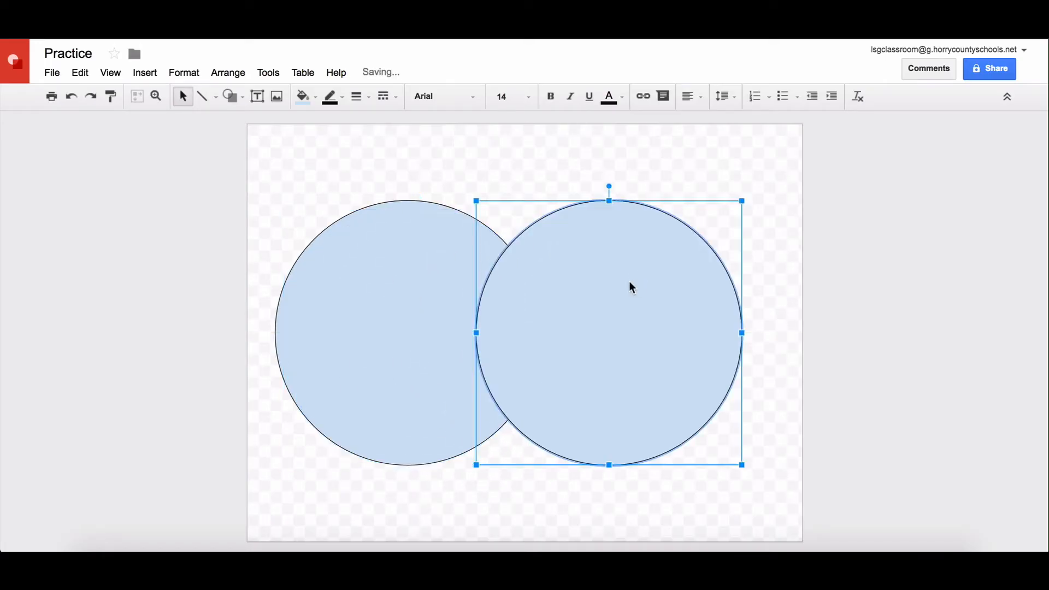
left_click_drag(629, 287, 429, 304)
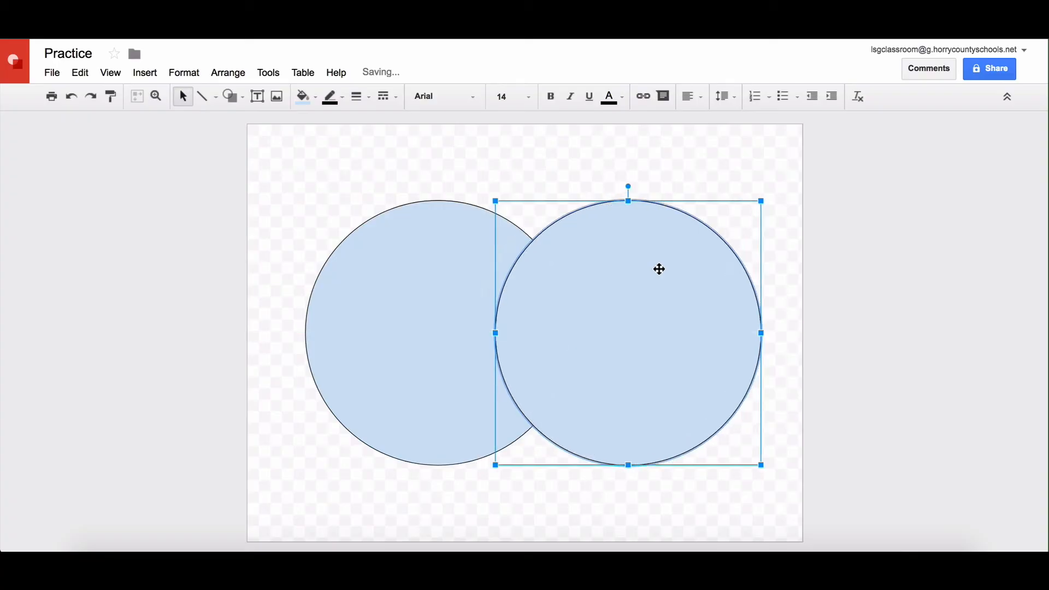
left_click_drag(659, 269, 634, 273)
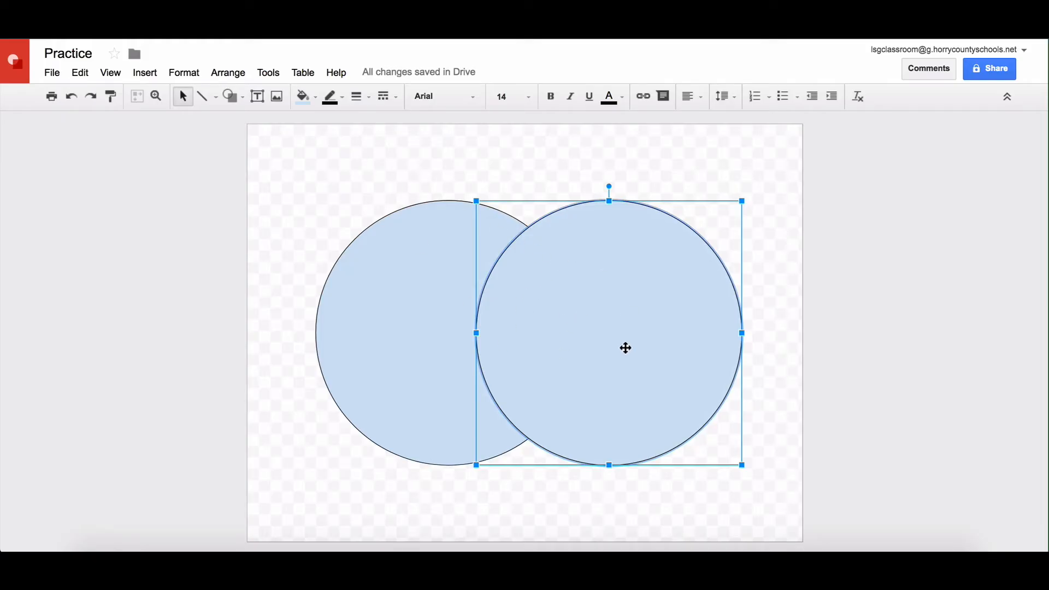
mouse_move(546, 191)
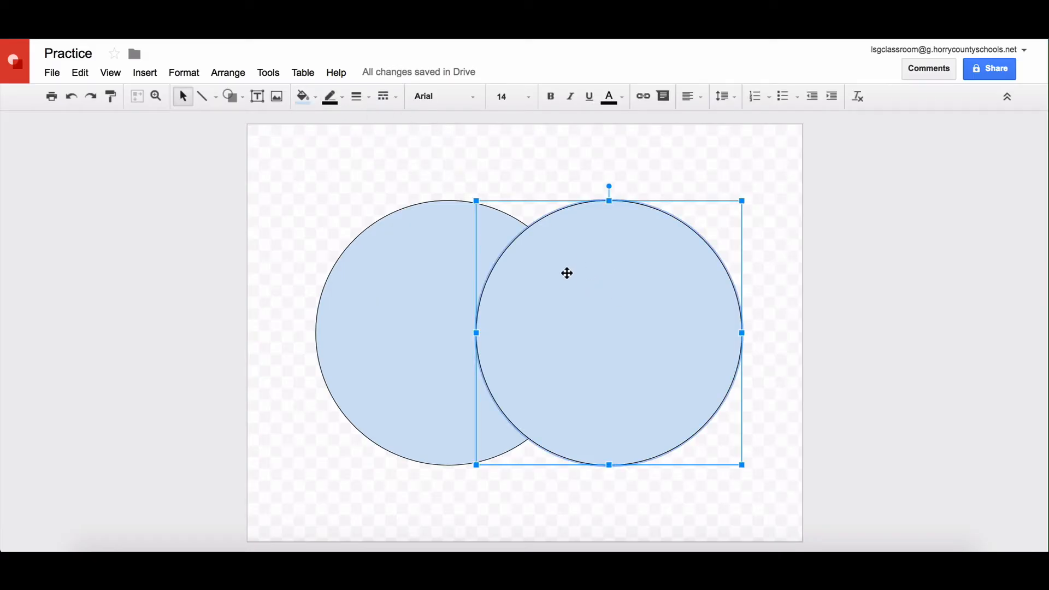
- Set the fill of both circles to Transparent so only outlines remain
left_click(302, 96)
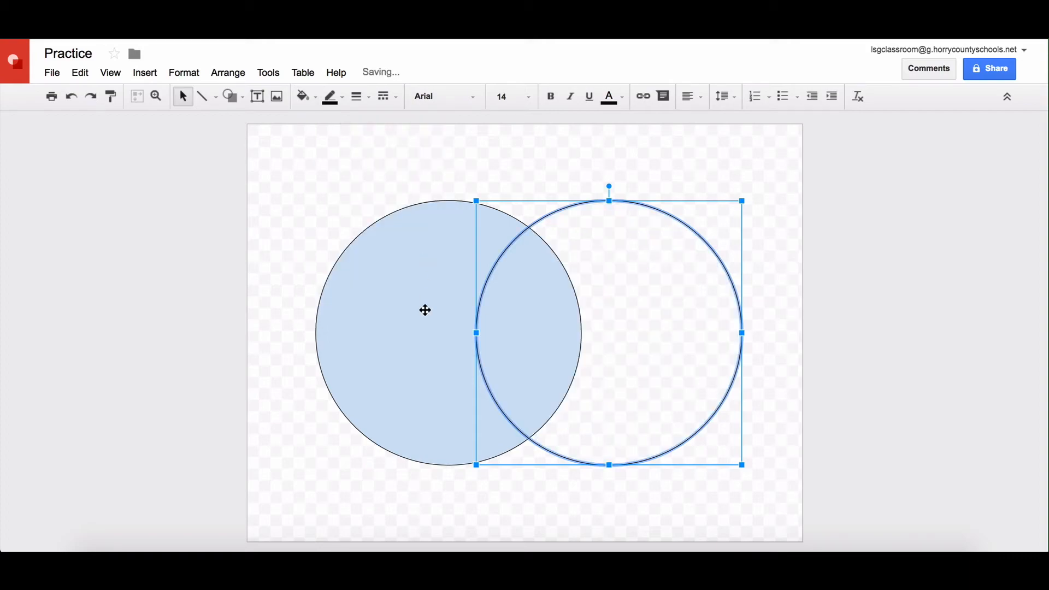
left_click(301, 96)
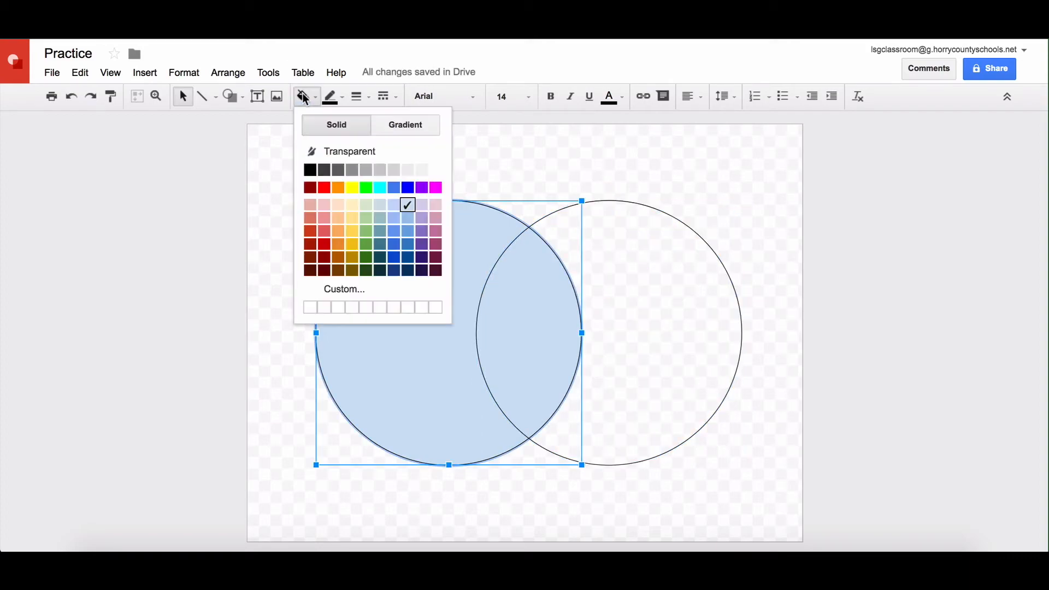
left_click(350, 151)
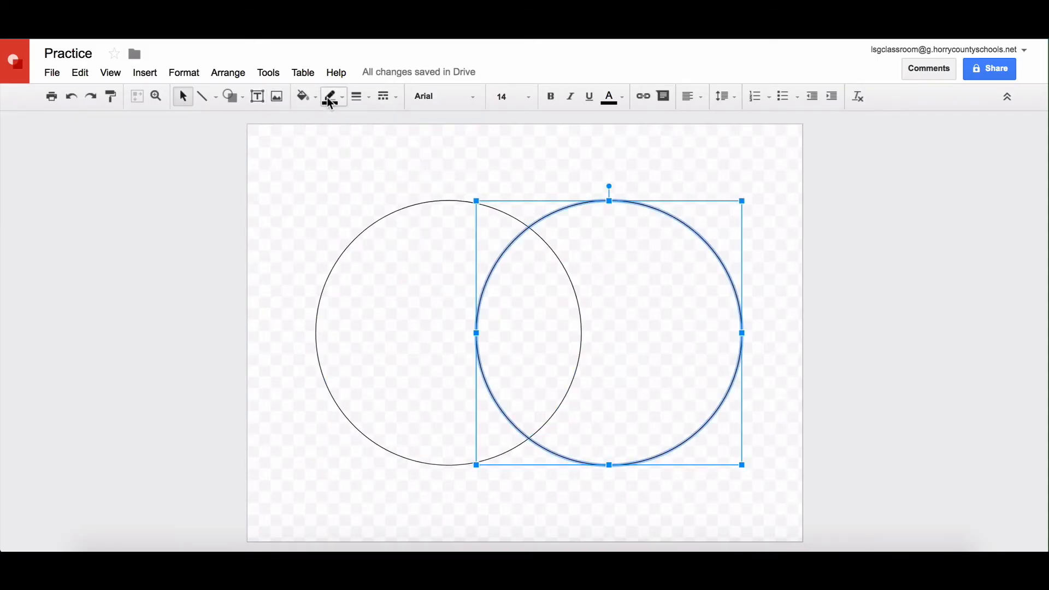
- Give both circles 3px black outlines and place the text cursor in the left circle
left_click(356, 96)
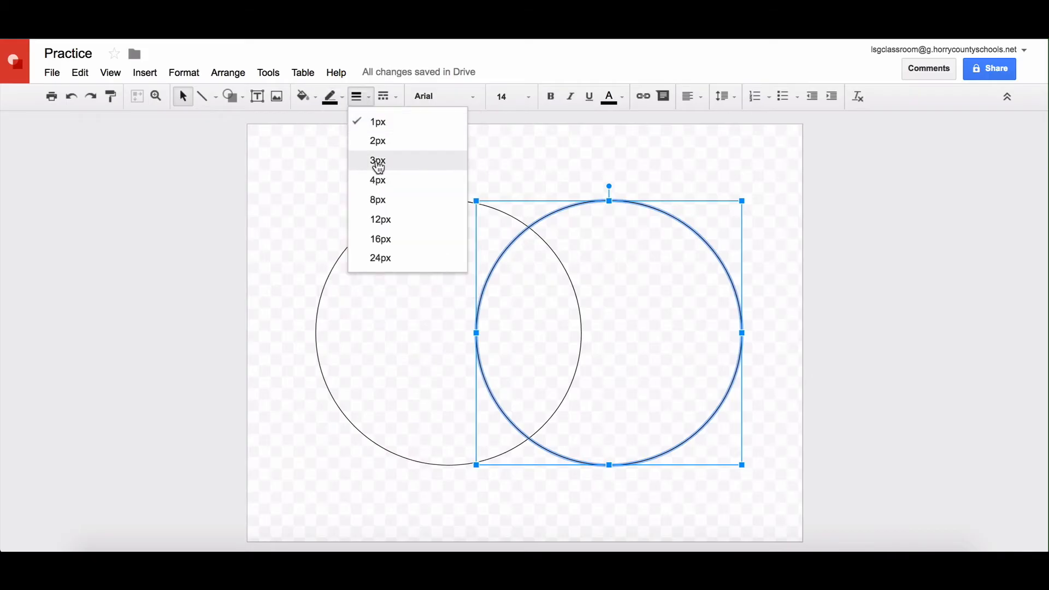
left_click(328, 96)
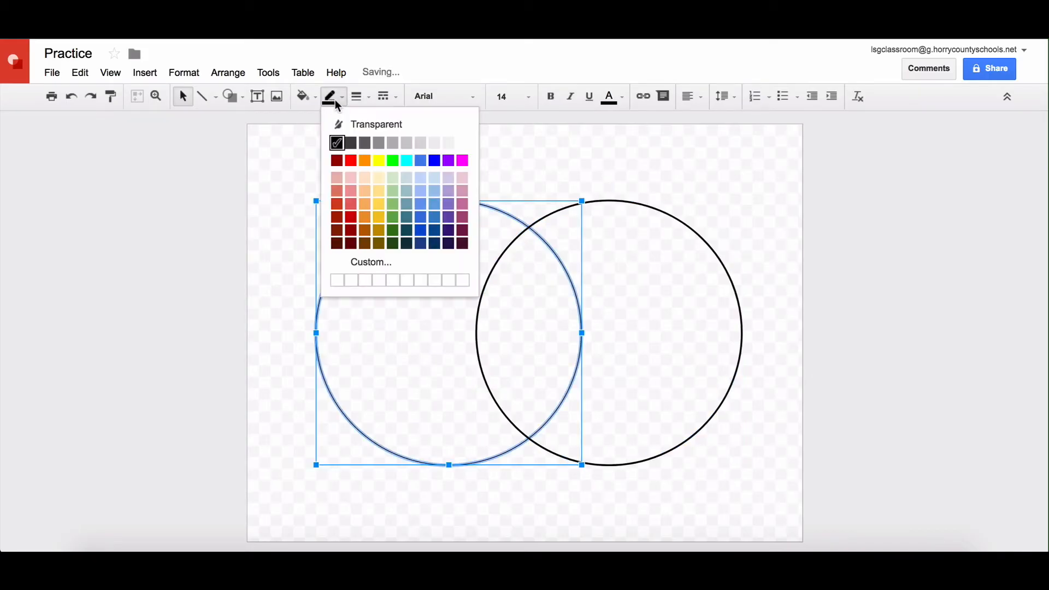
left_click(336, 141)
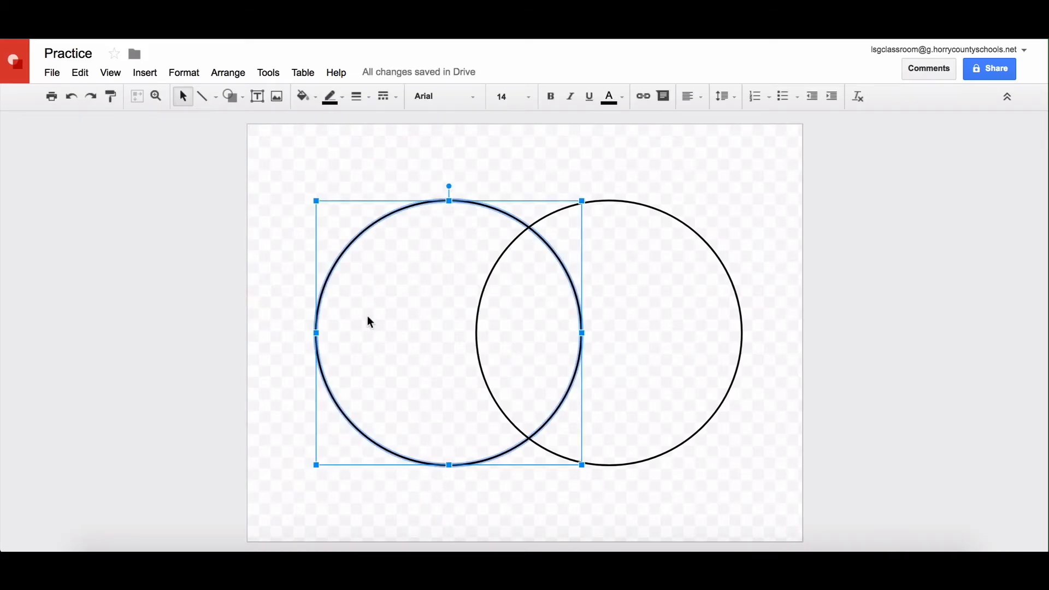
double_click(369, 321)
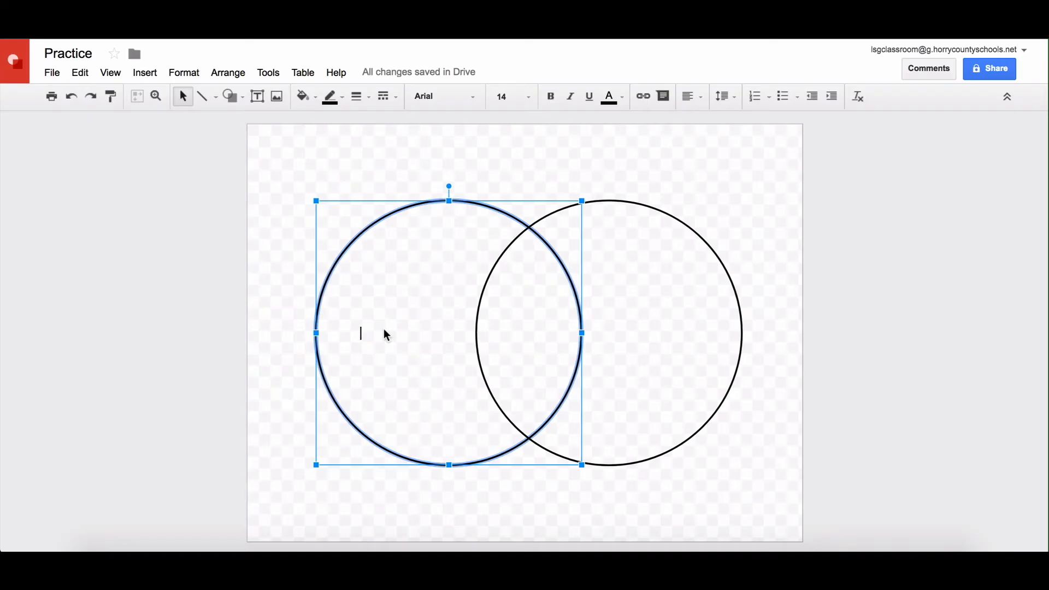
- Label the left circle with the word 'Differences' and select it for centring
type("Differ")
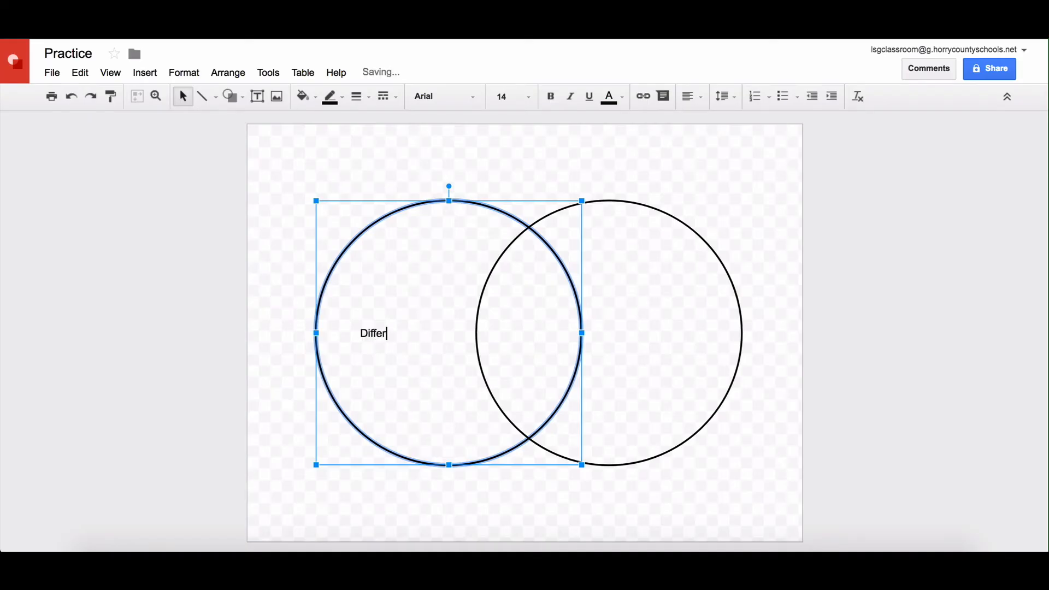
type("e")
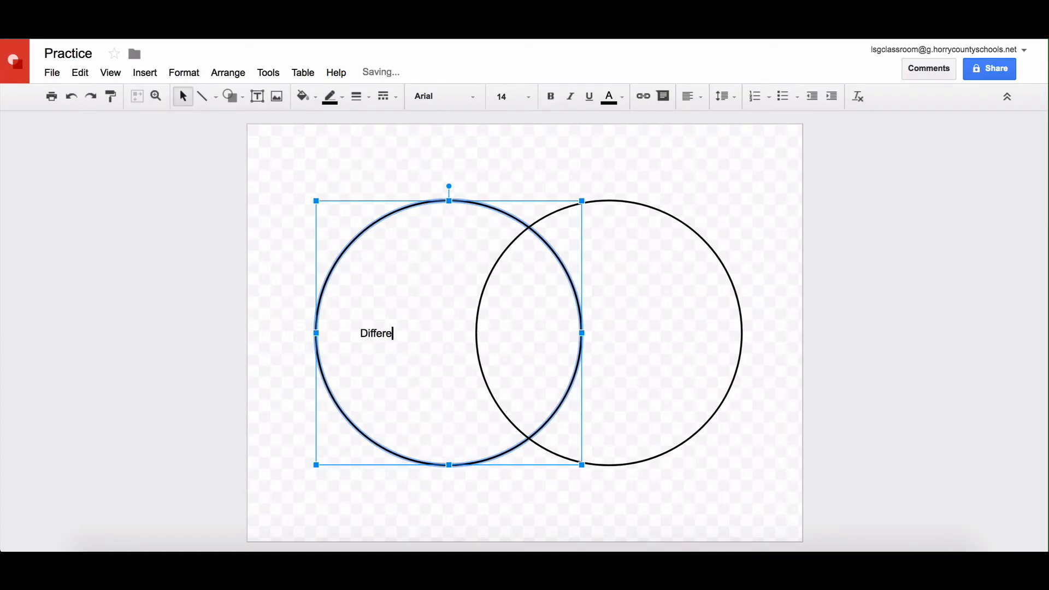
type("nces")
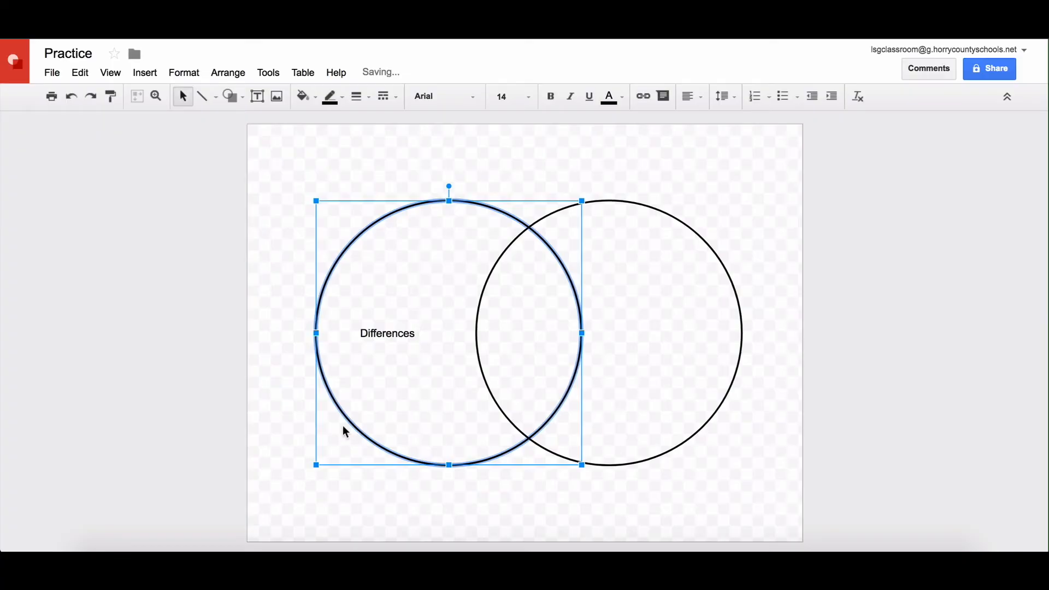
double_click(386, 333)
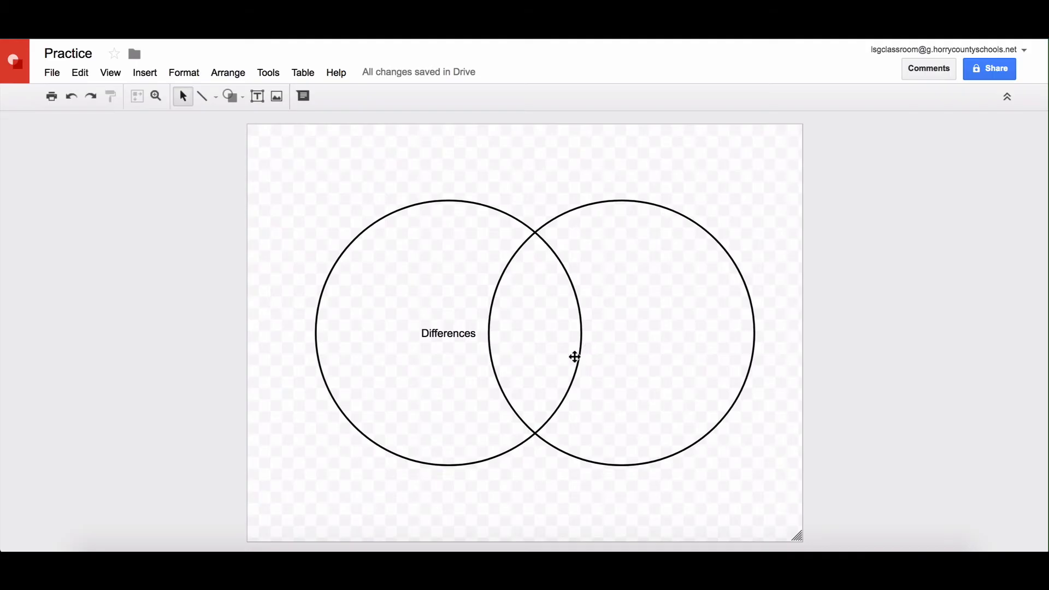
left_click(620, 332)
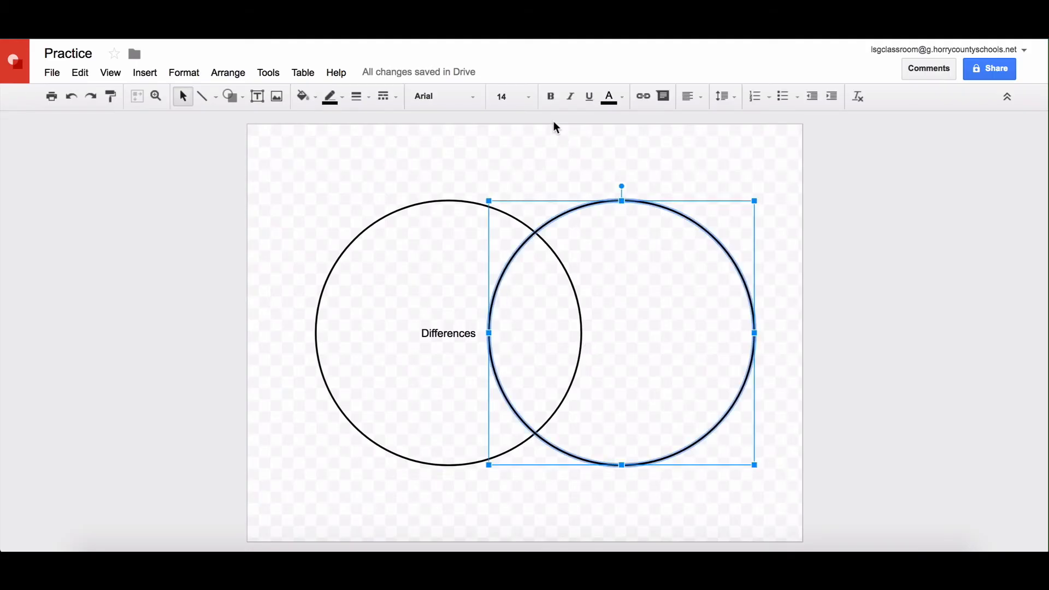
mouse_move(642, 96)
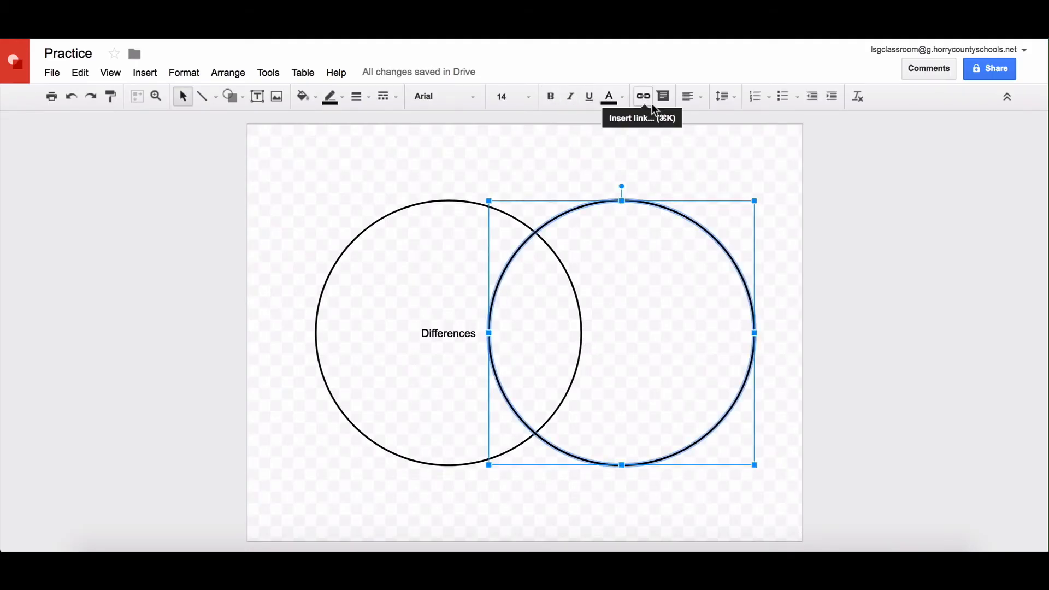
mouse_move(690, 96)
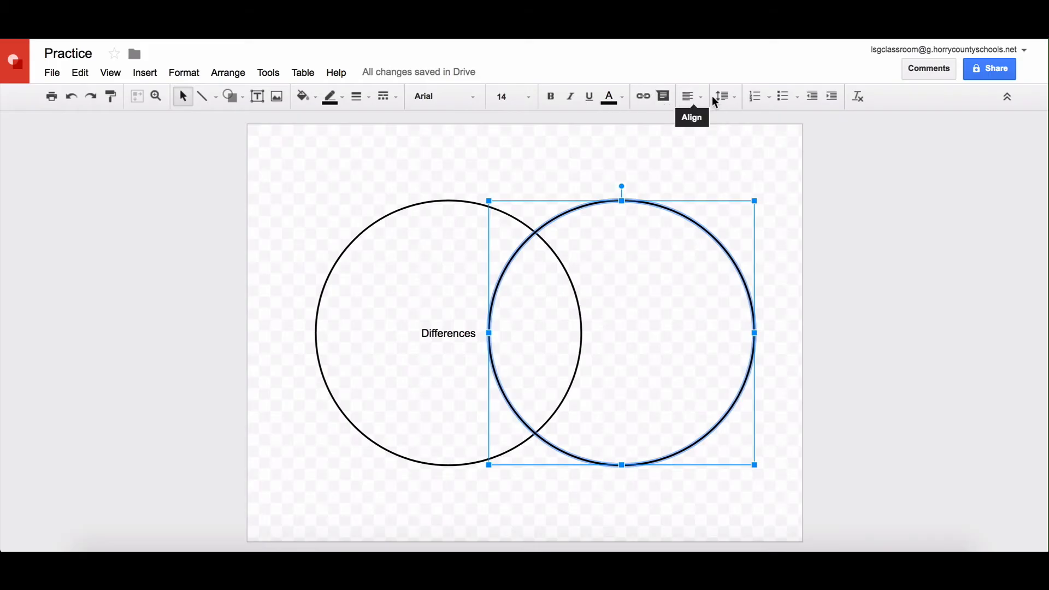
mouse_move(858, 96)
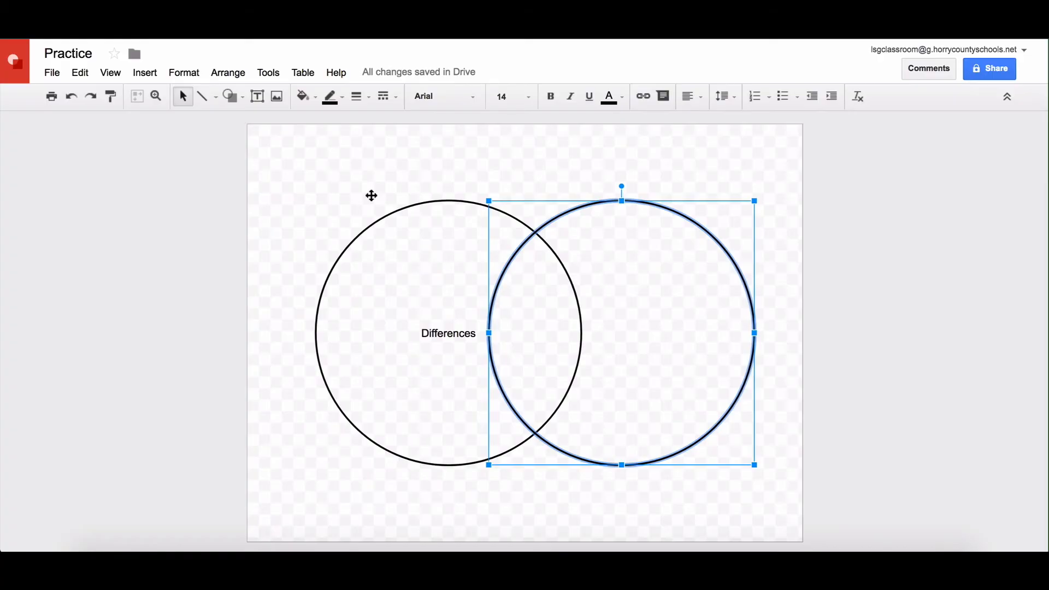
left_click(184, 72)
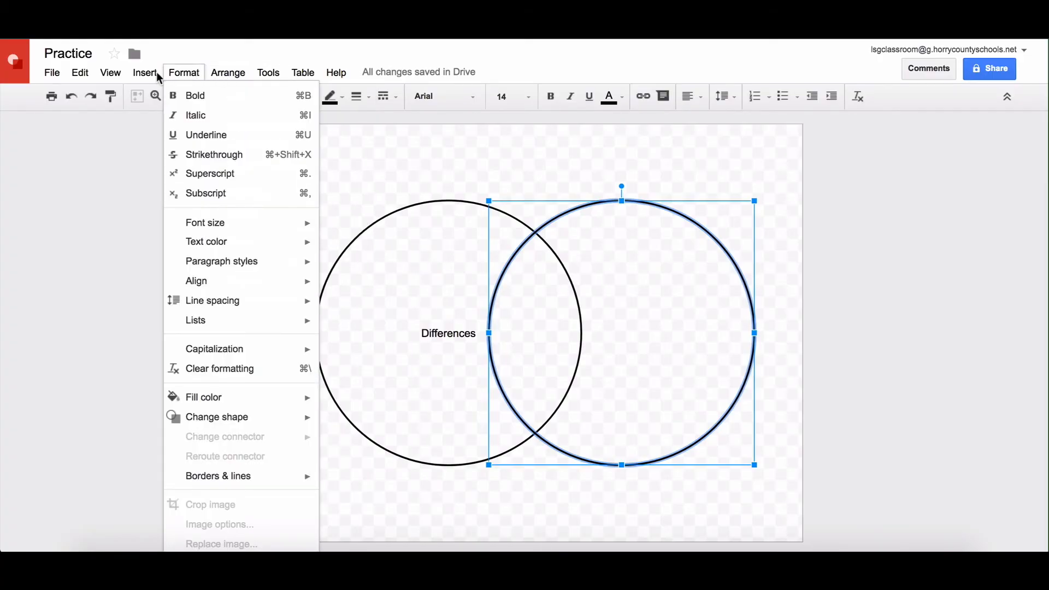
- Download the Practice drawing as a PNG image (Practice.png) via File > Download as
left_click(145, 72)
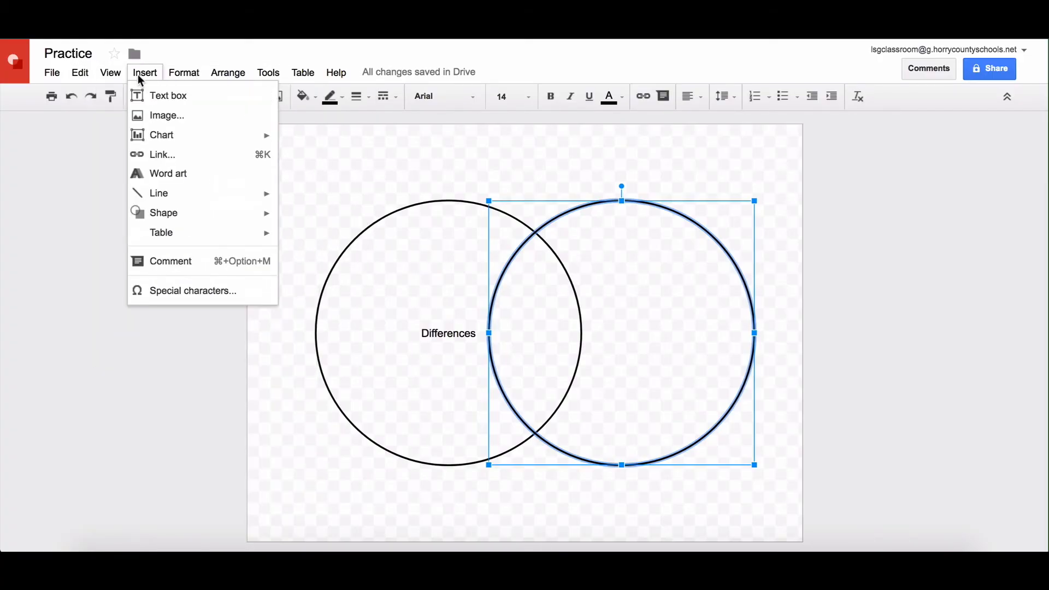
left_click(52, 72)
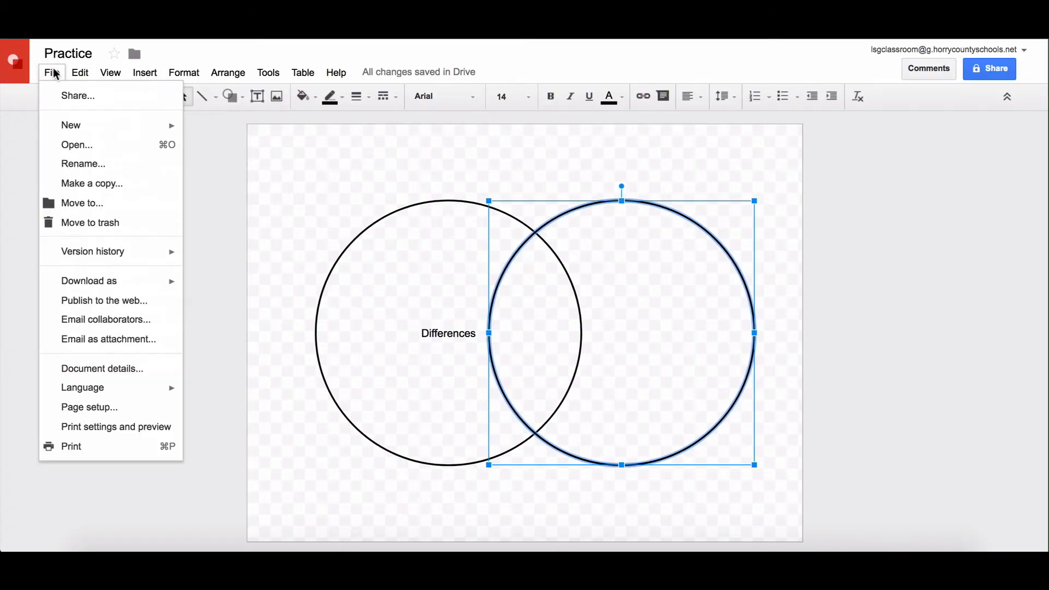
mouse_move(70, 125)
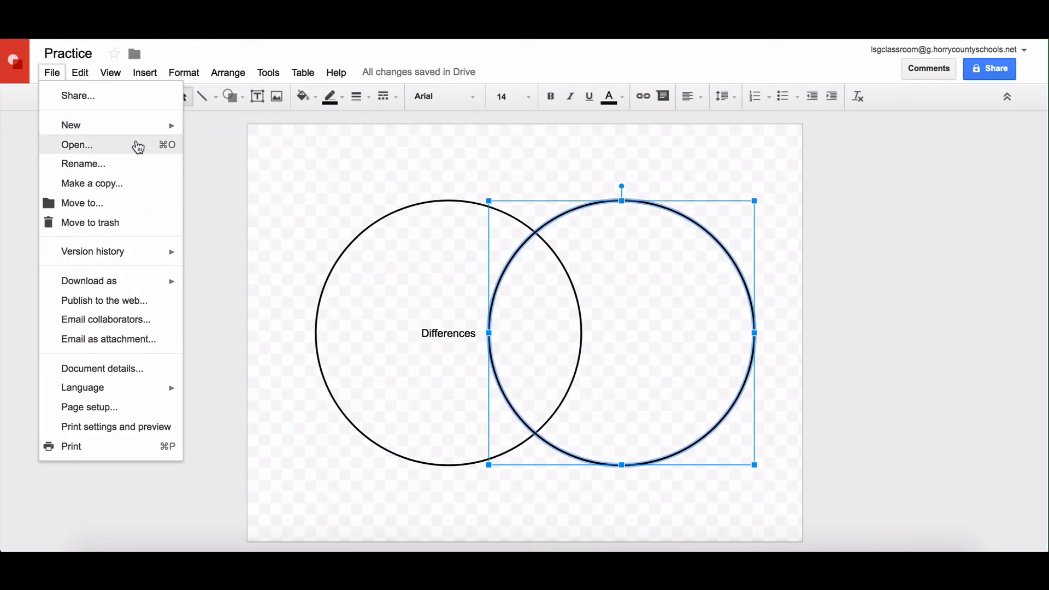
mouse_move(130, 277)
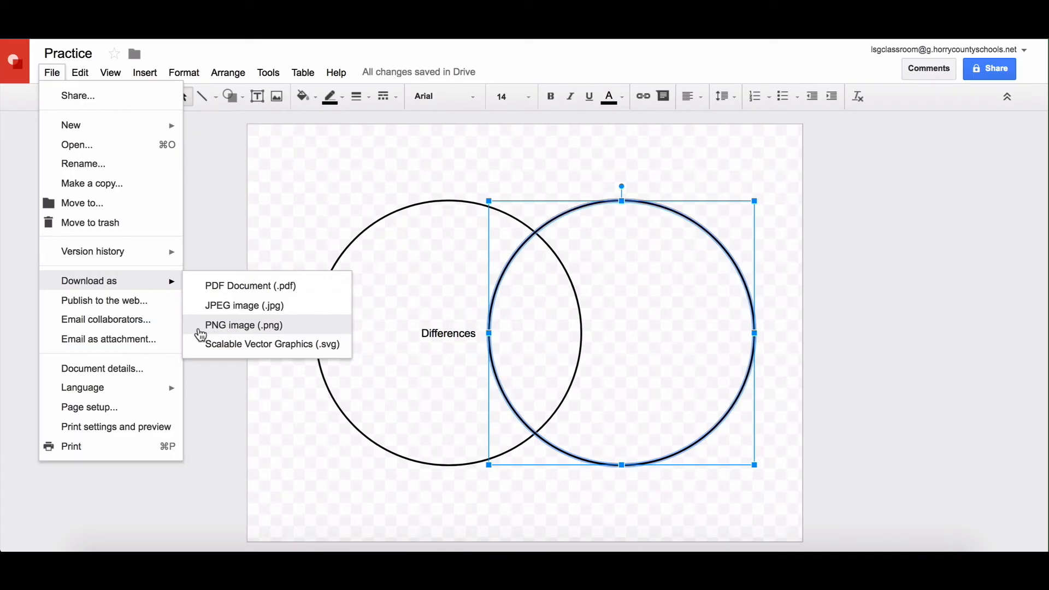
mouse_move(214, 336)
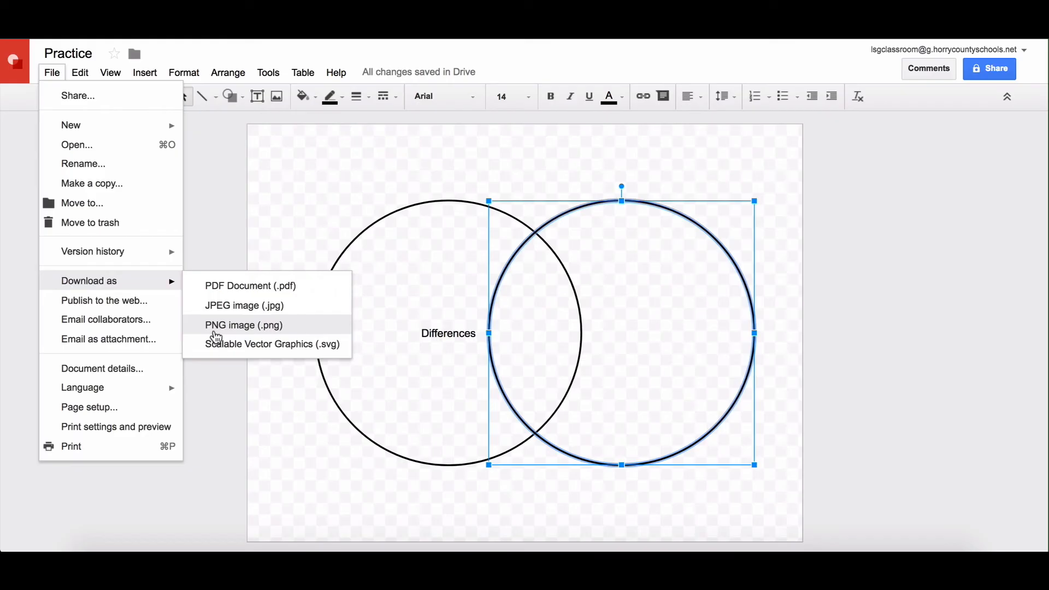
mouse_move(243, 305)
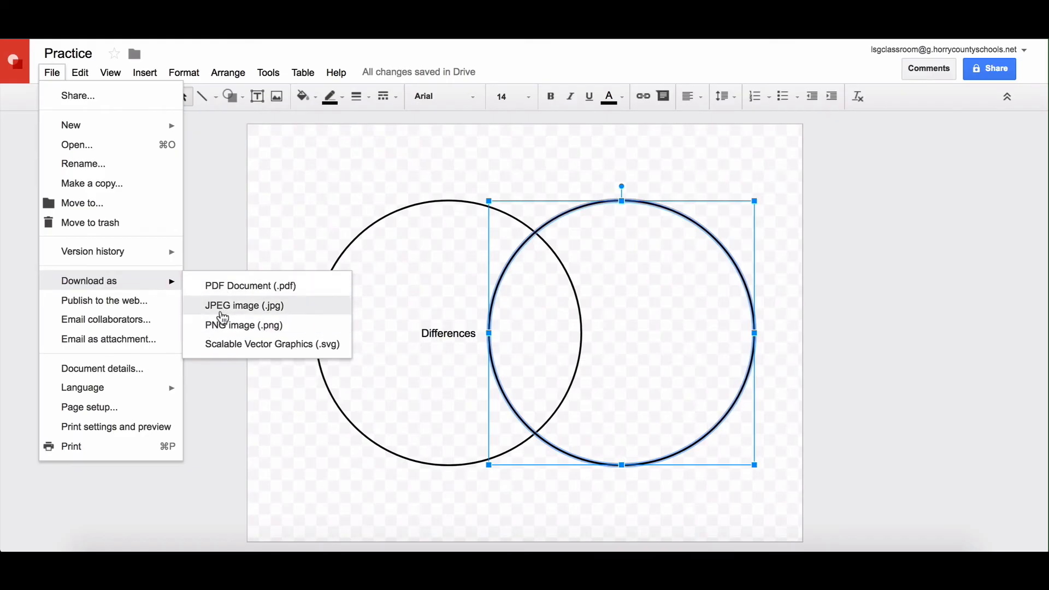
mouse_move(244, 326)
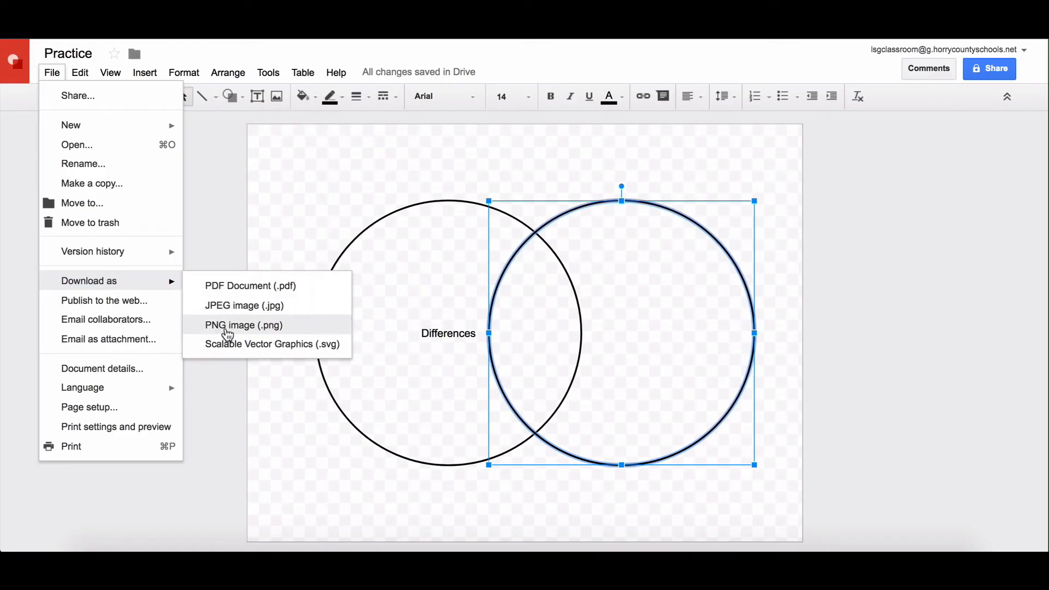
left_click(243, 326)
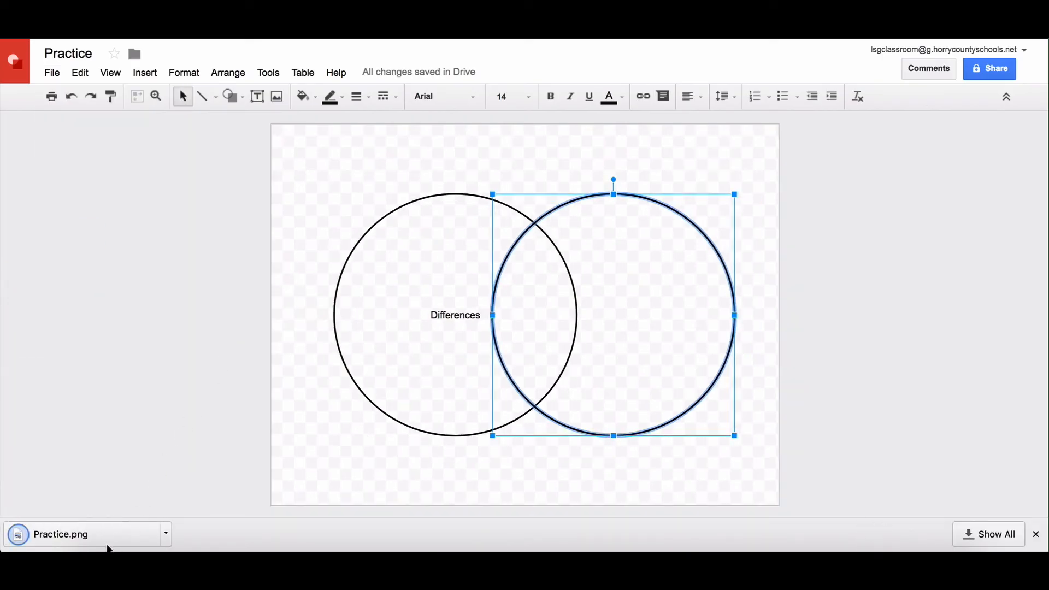
mouse_move(98, 539)
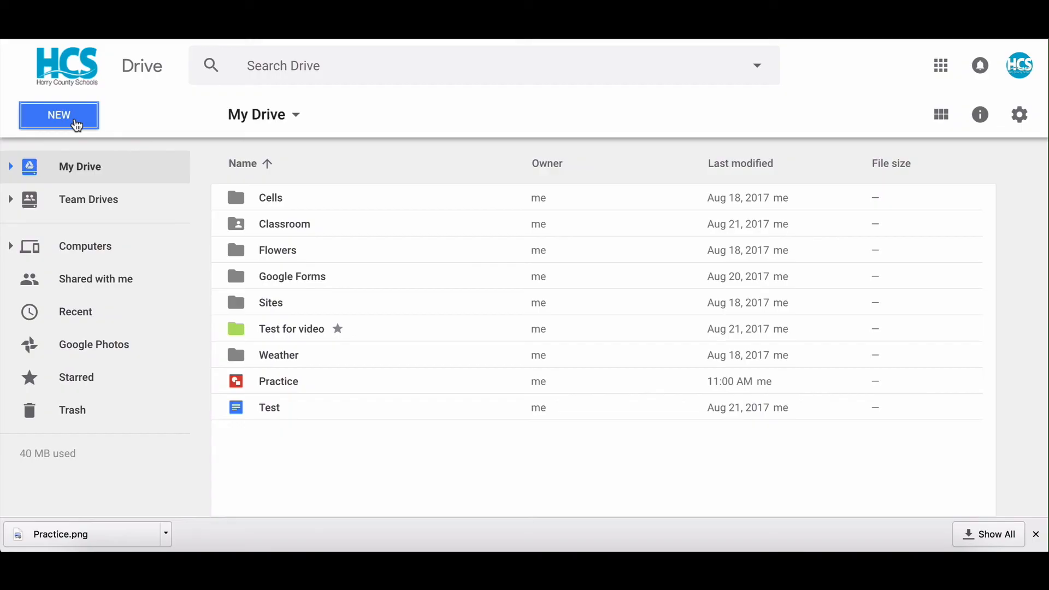
- Start a new Google Slides presentation and apply a bright yellow slide background
left_click(59, 114)
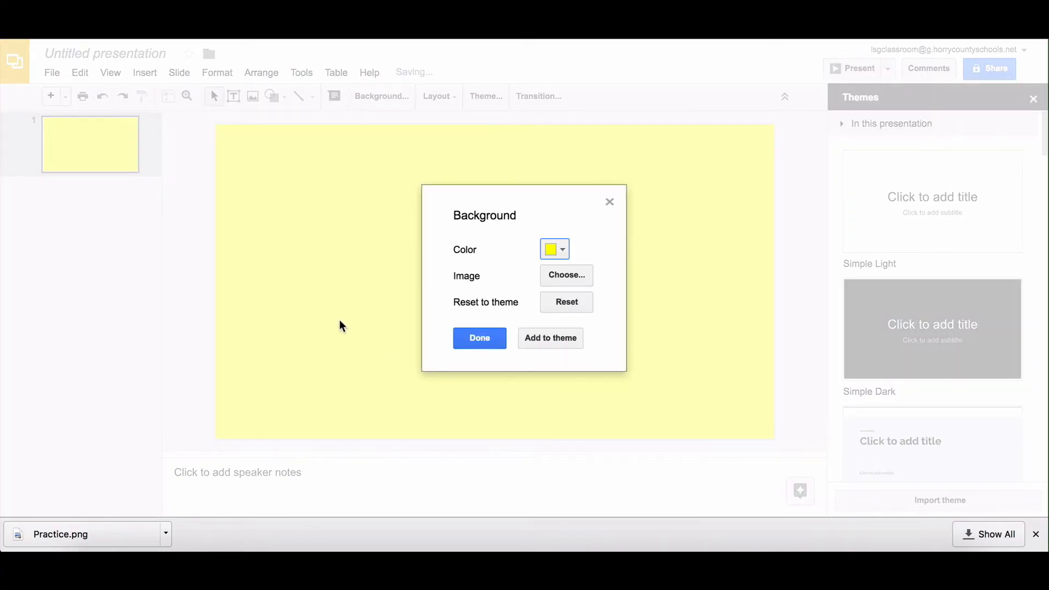
left_click(479, 338)
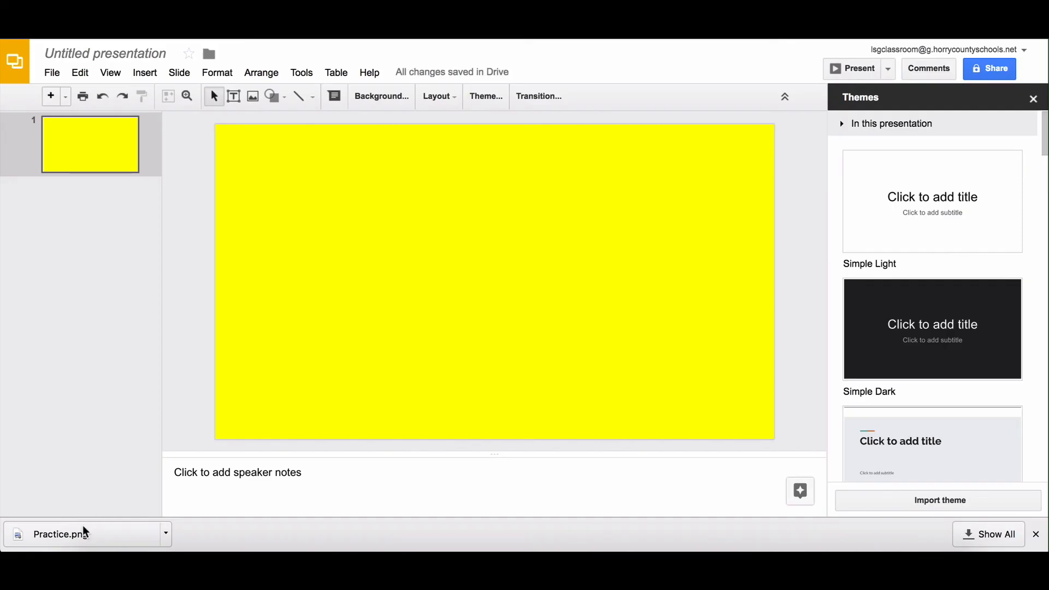
mouse_move(434, 284)
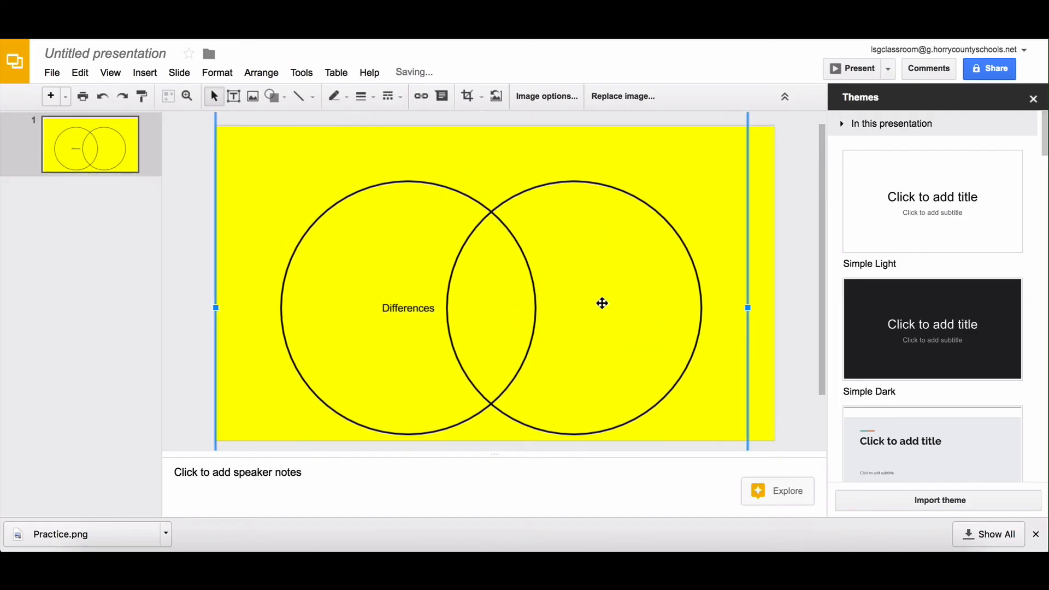
- Place Practice.png on the yellow slide and deselect the image
left_click(444, 174)
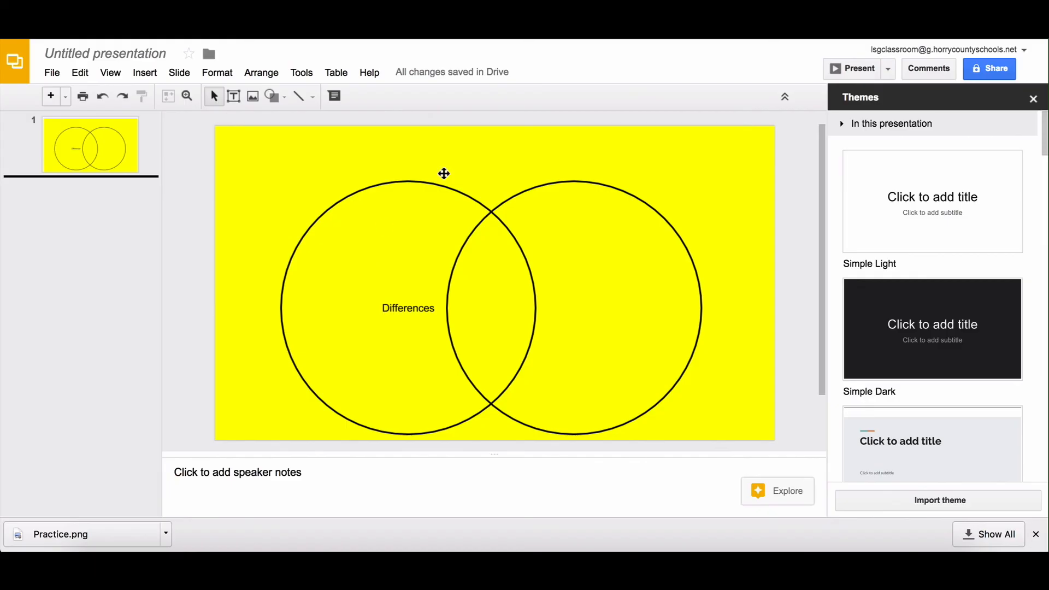
mouse_move(556, 372)
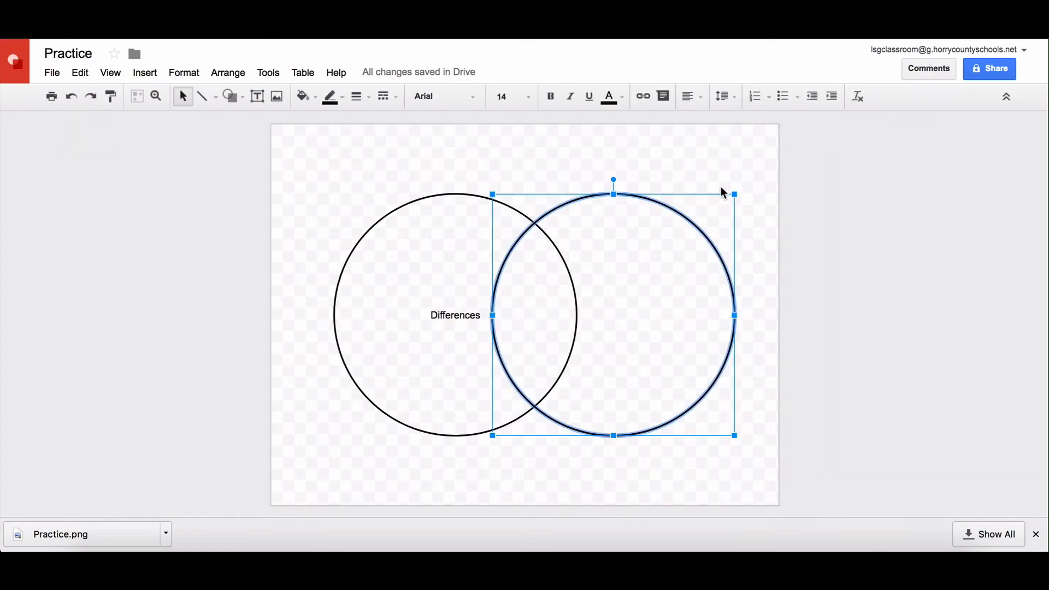
mouse_move(825, 205)
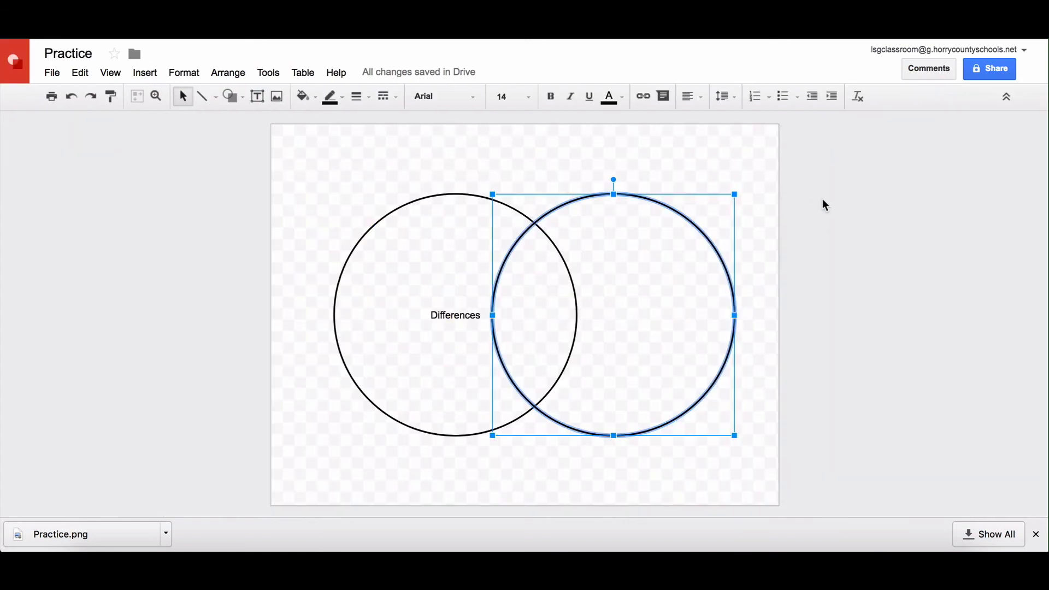